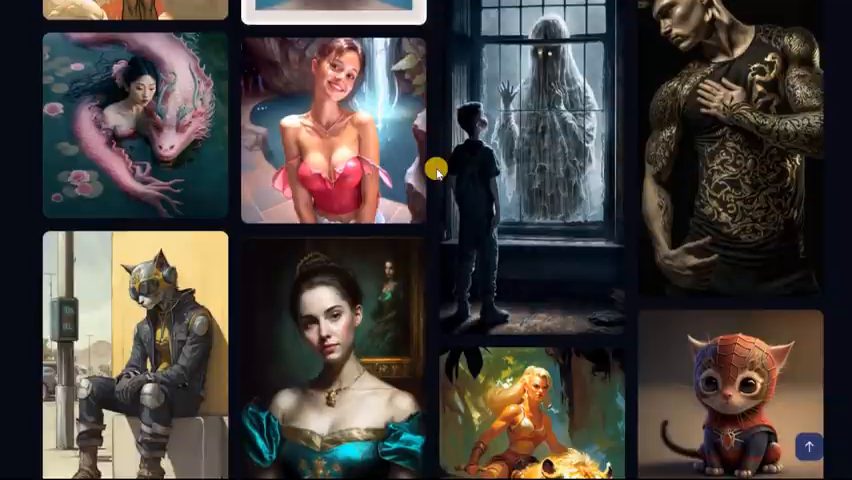
- Scroll down through the Midjourney community showcase gallery
scroll(down, 3)
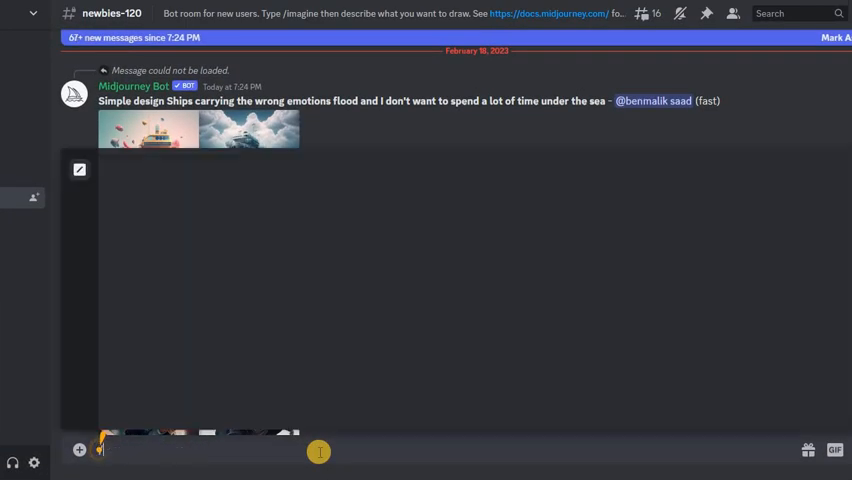
- Send /imagine 'beautiful blonde military girl, --ar 3:2' and view the resulting grid
text(/)
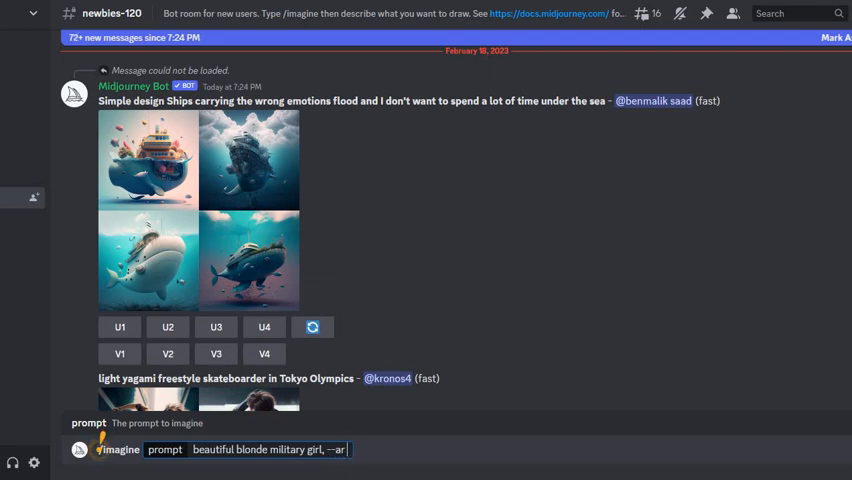
text(3)
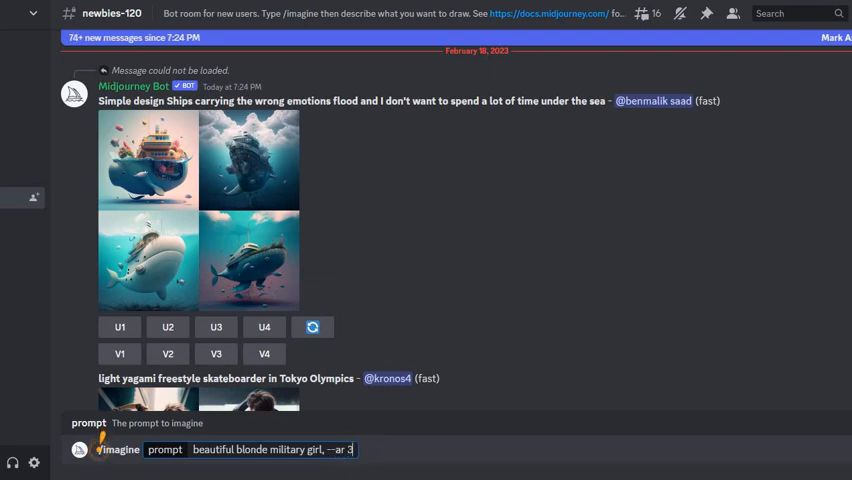
key(enter)
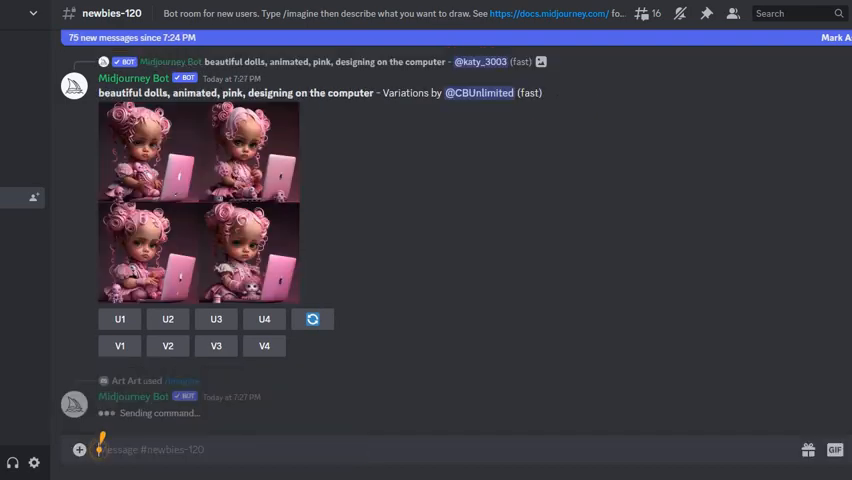
scroll(down, 3)
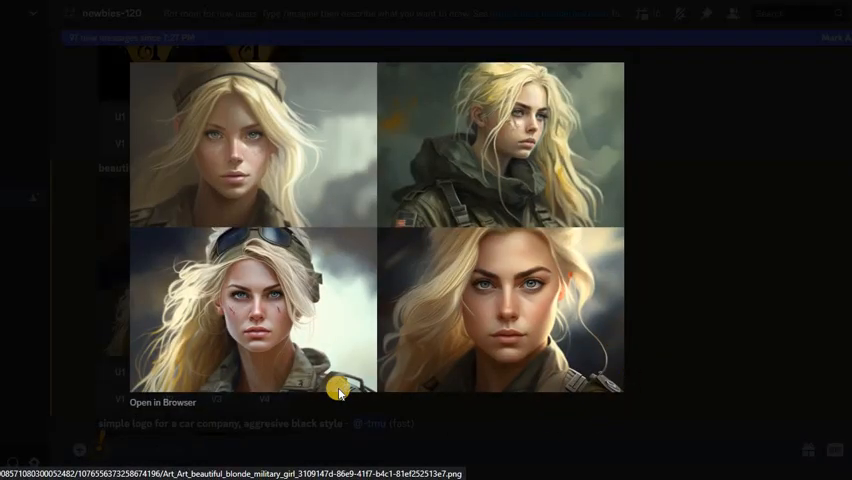
mouse_move(735, 283)
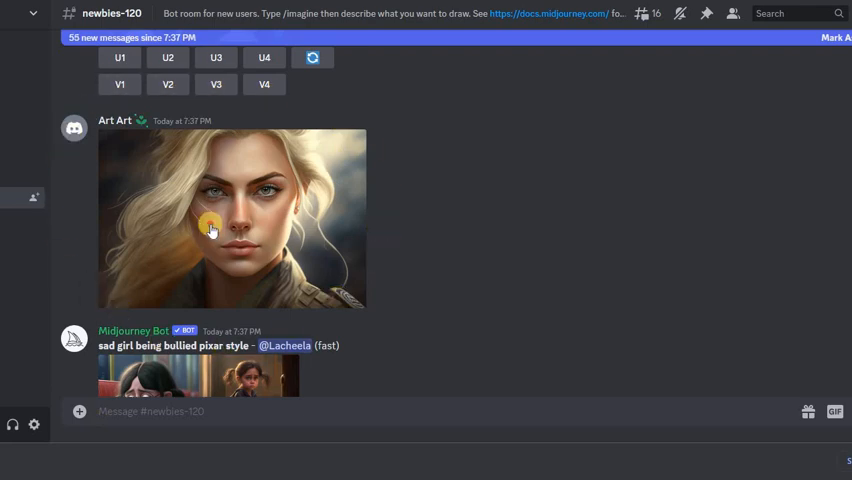
- Copy the shared portrait's image address for reuse in a full-body prompt
right_click(211, 230)
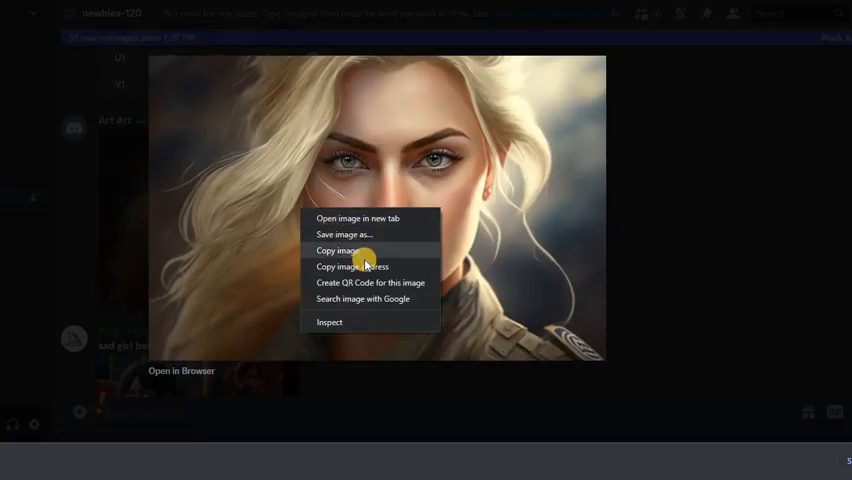
click(338, 251)
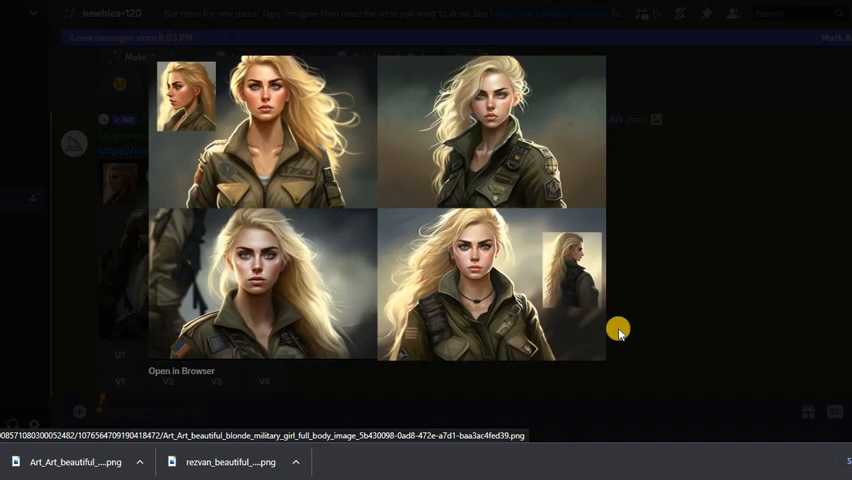
mouse_move(178, 190)
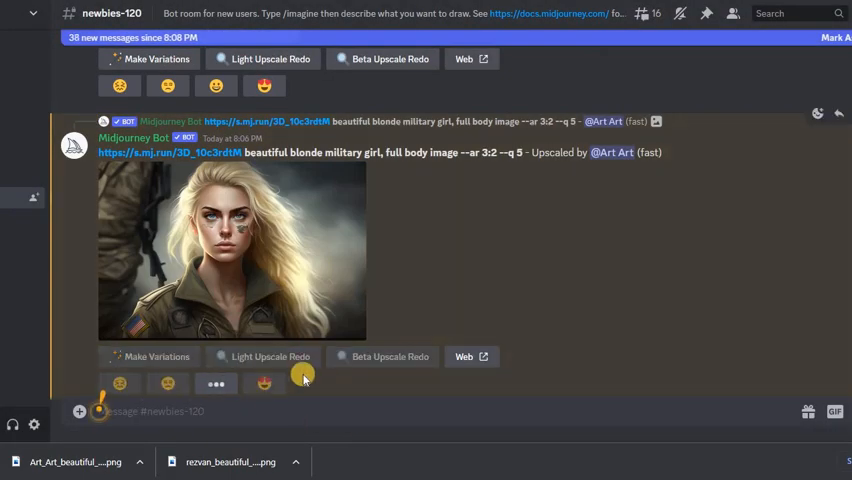
- Scroll to the upscaled full-body blonde military girl image in the channel
scroll(down, 3)
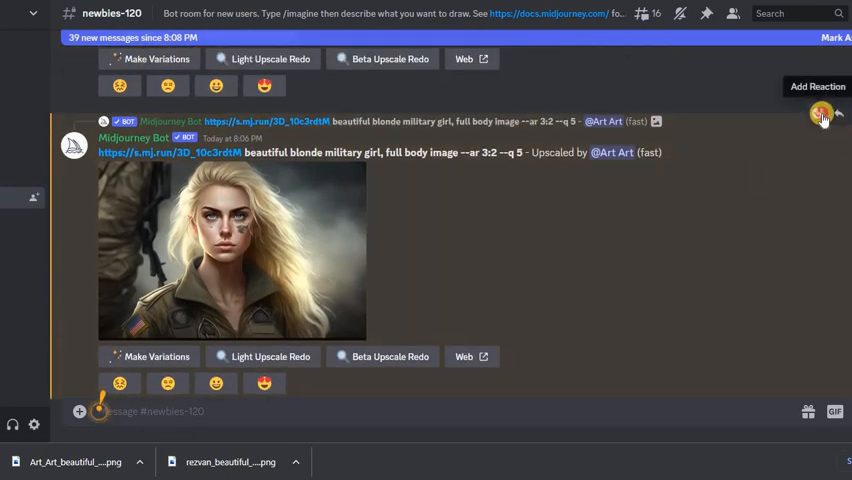
- React to the upscaled image with the :envelope: emoji to request its seed
click(820, 115)
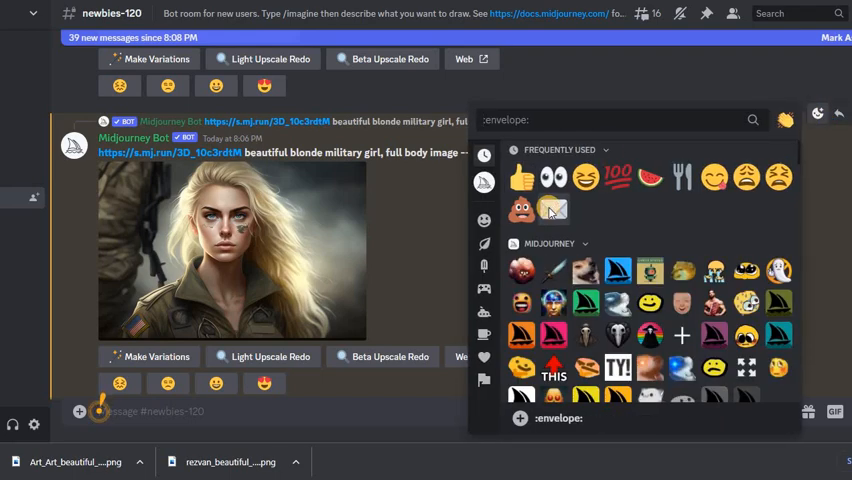
click(548, 209)
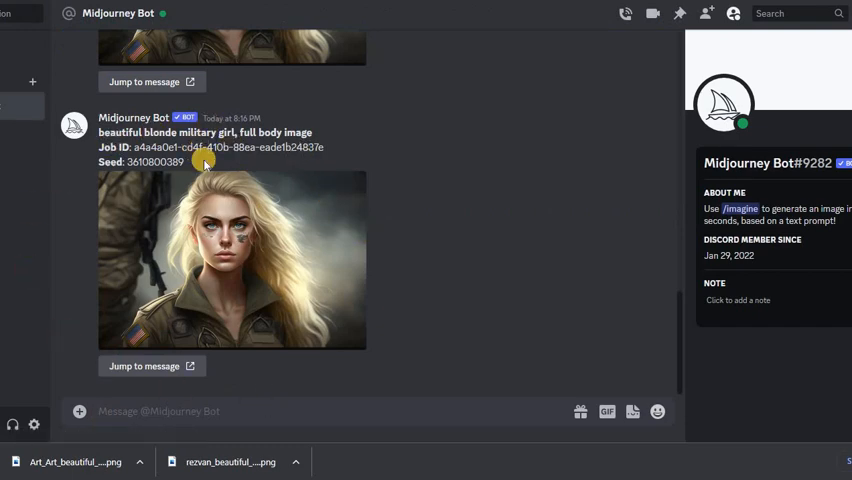
double_click(155, 162)
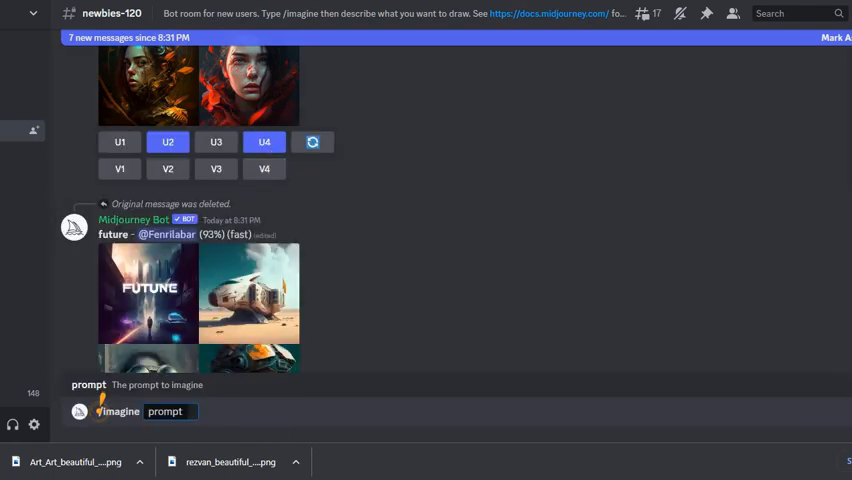
text(Captain Mary, character of a beautiful blonde military girl --ar 3:2 --q 5)
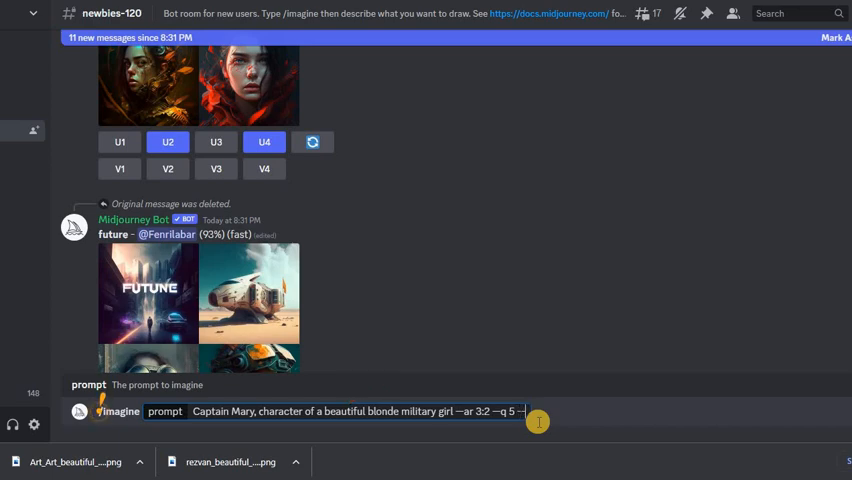
text(--seed)
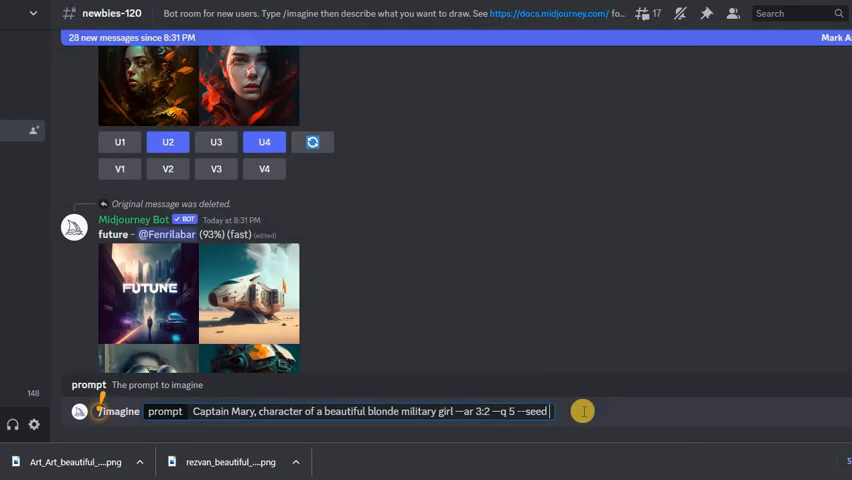
key(enter)
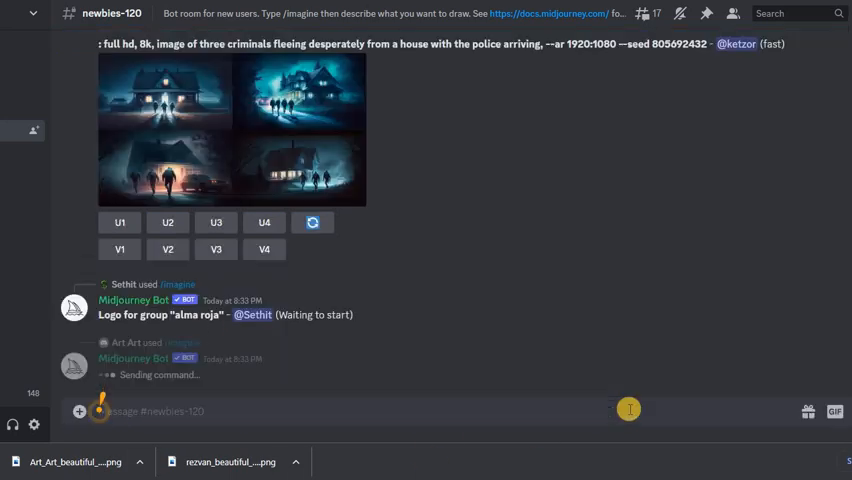
scroll(down, 3)
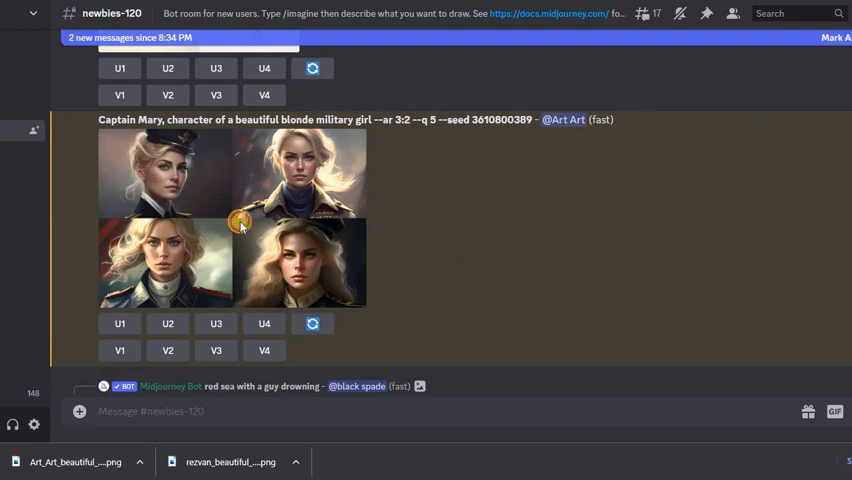
- Upscale the third Captain Mary portrait with U3 and view the result
click(240, 225)
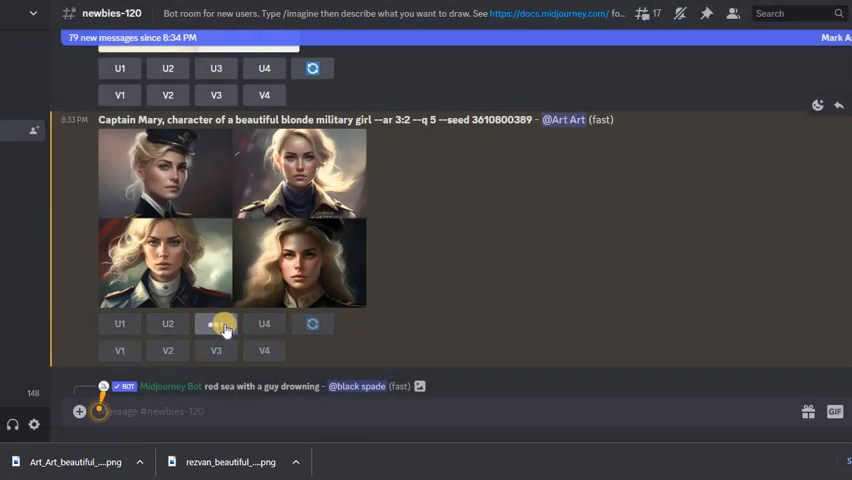
click(216, 323)
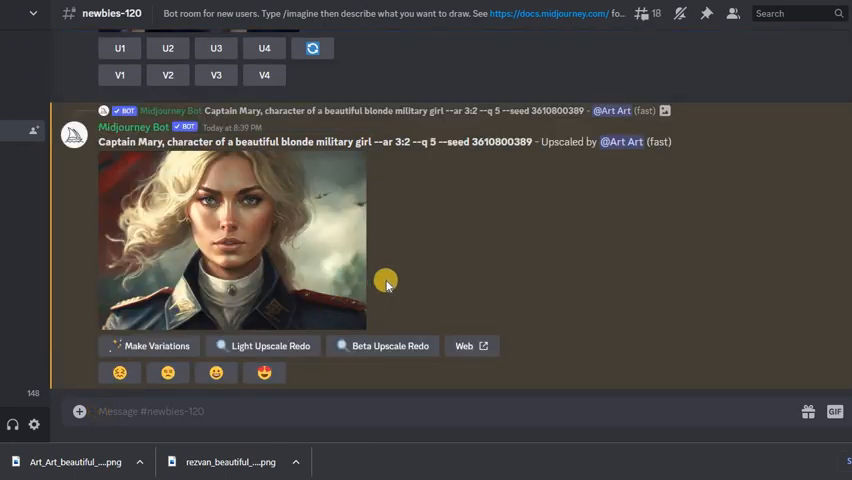
click(232, 240)
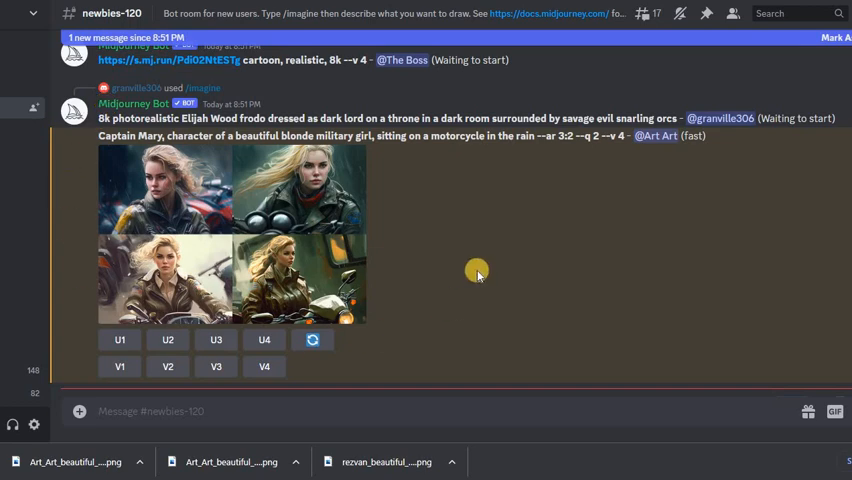
- View the Captain Mary motorcycle-in-the-rain grid result
click(230, 232)
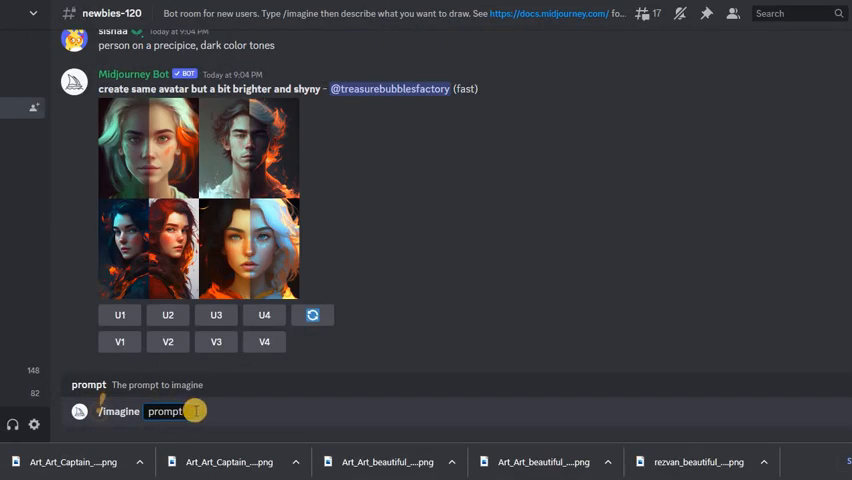
- Enter the Captain Mary Call of Duty style punk-woman rainstorm dancing prompt
text(Captain Mary, character of a beautiful blonde military girl, Call of Duty Style, with grenade launcher --ar 3:2 --q 5 --v 4)
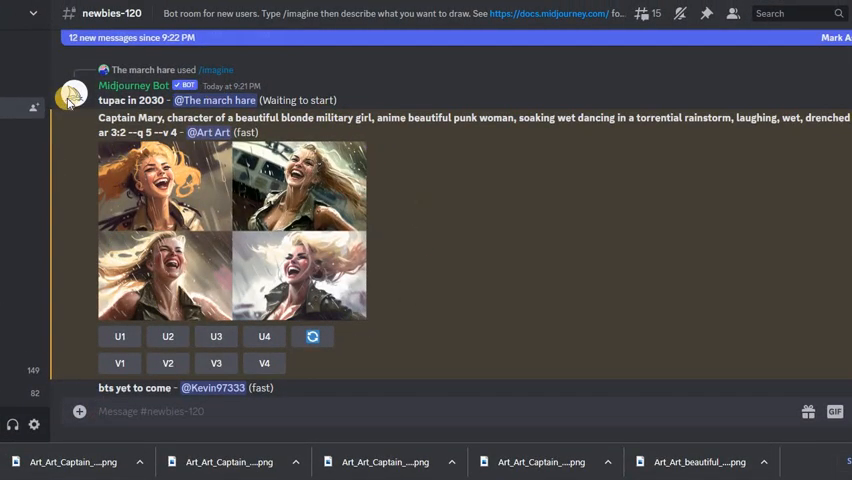
- Enlarge the rain-soaked punk Captain Mary grid in the image viewer
click(232, 230)
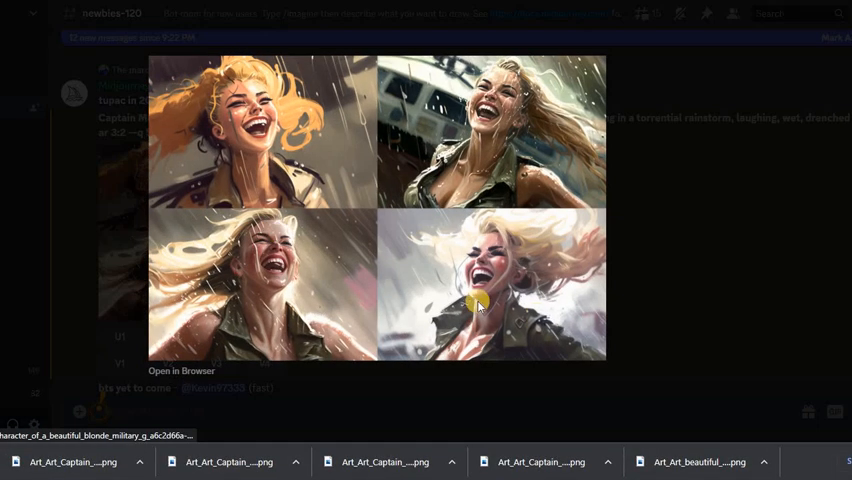